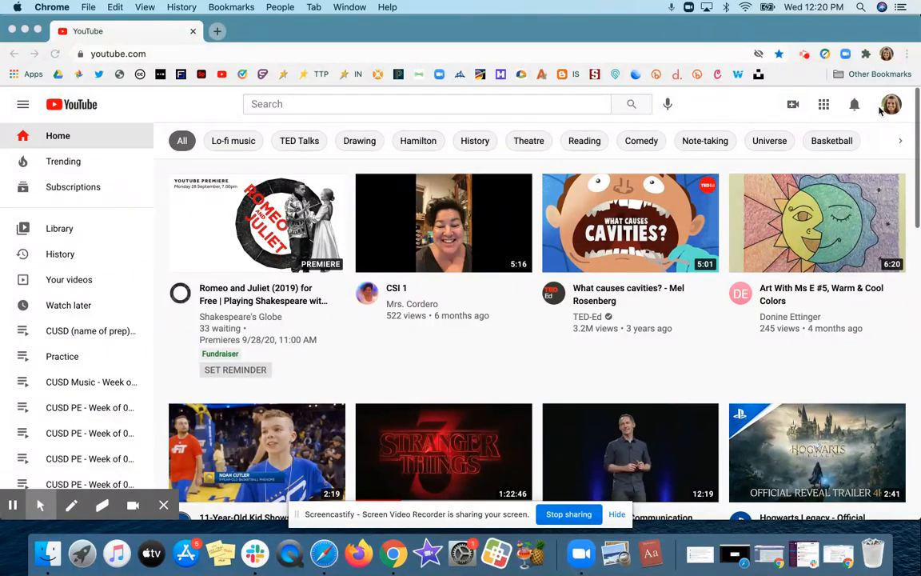
mouse_move(888, 112)
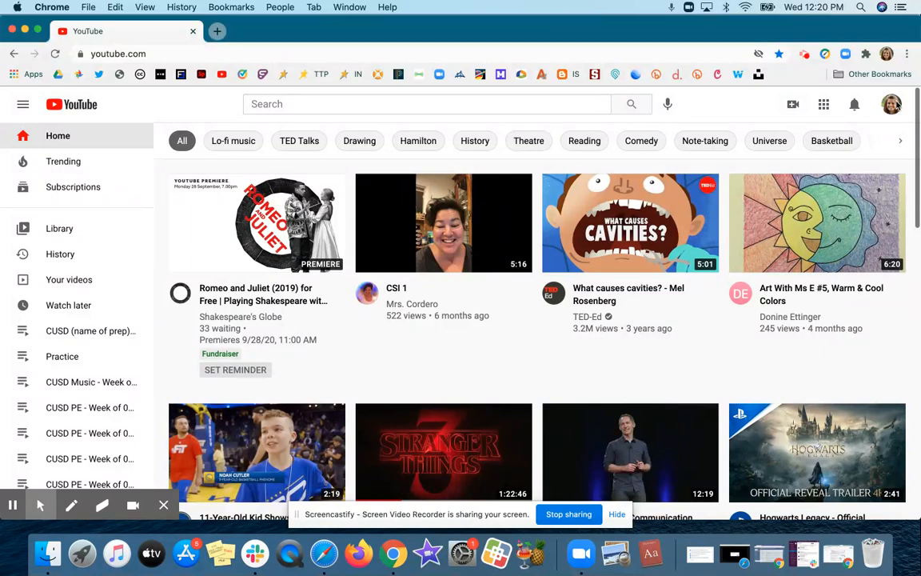
Go to your own channel page via the account avatar menu's 'Your channel'.
left_click(891, 104)
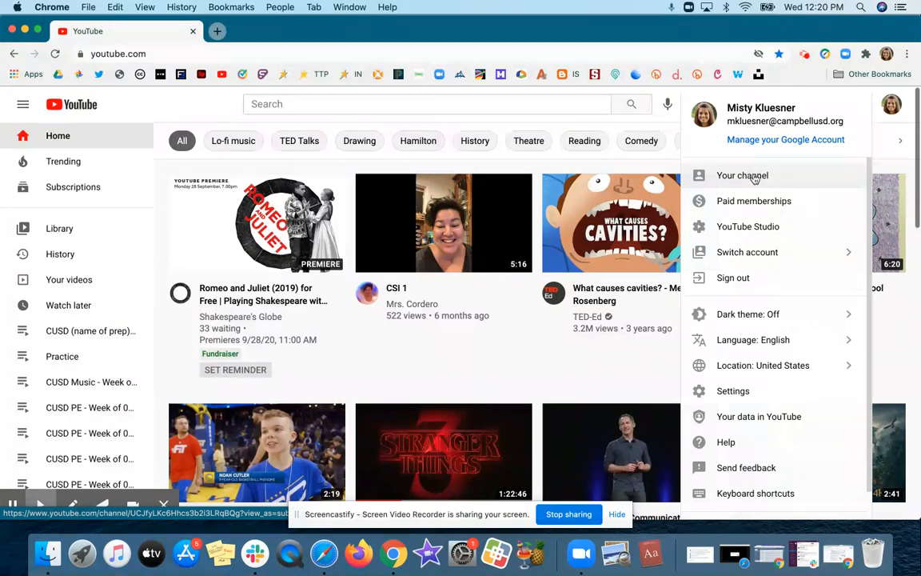
left_click(741, 174)
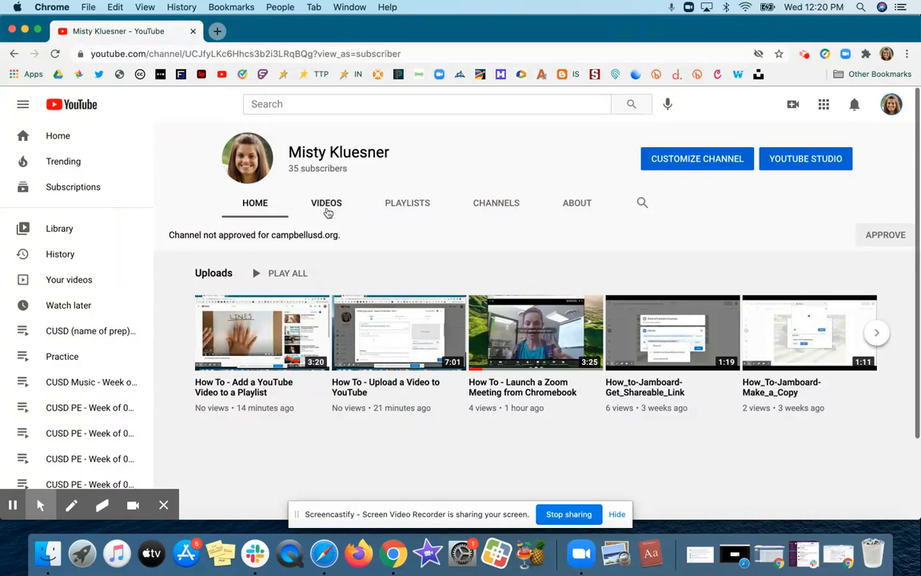
Show the channel's Videos tab and reveal the Sort By options (popular, oldest, newest).
left_click(326, 201)
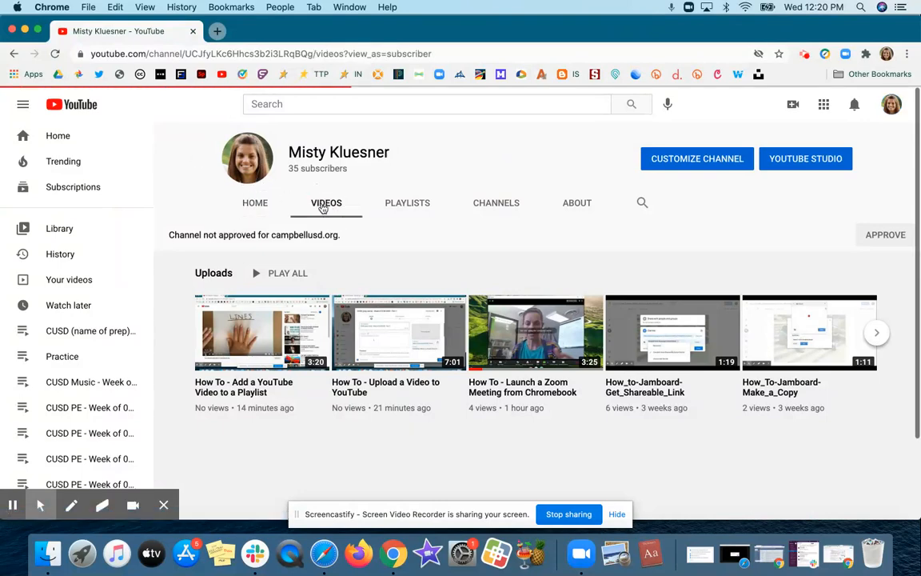
scroll("down", 3)
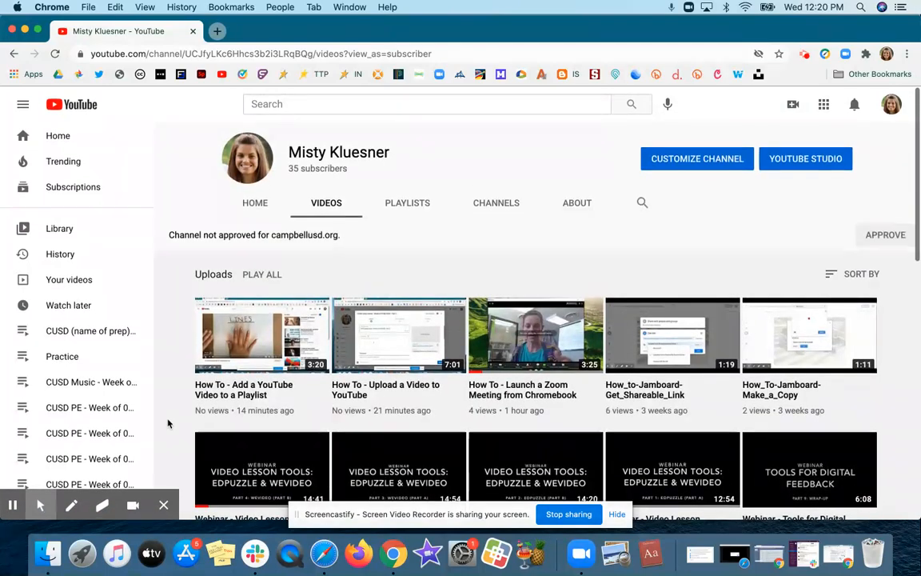
mouse_move(278, 311)
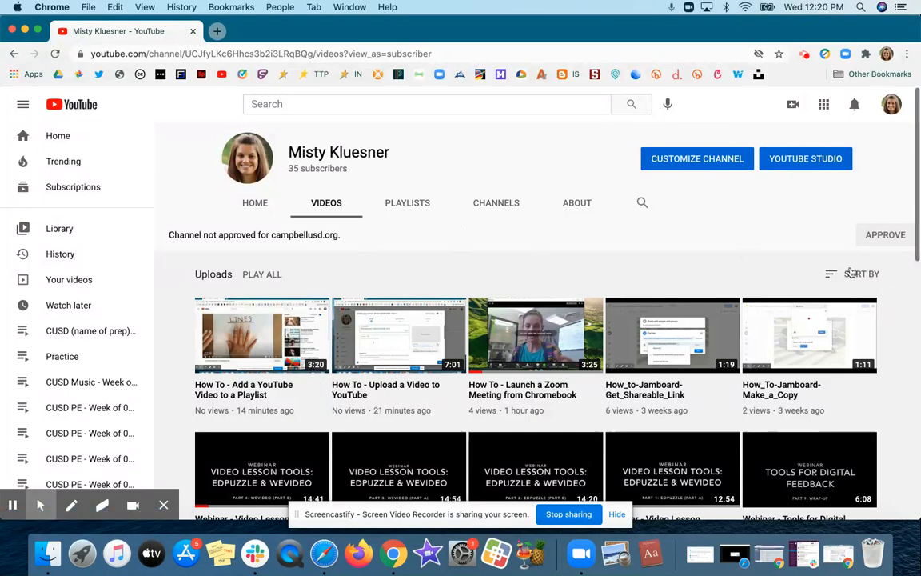
left_click(860, 273)
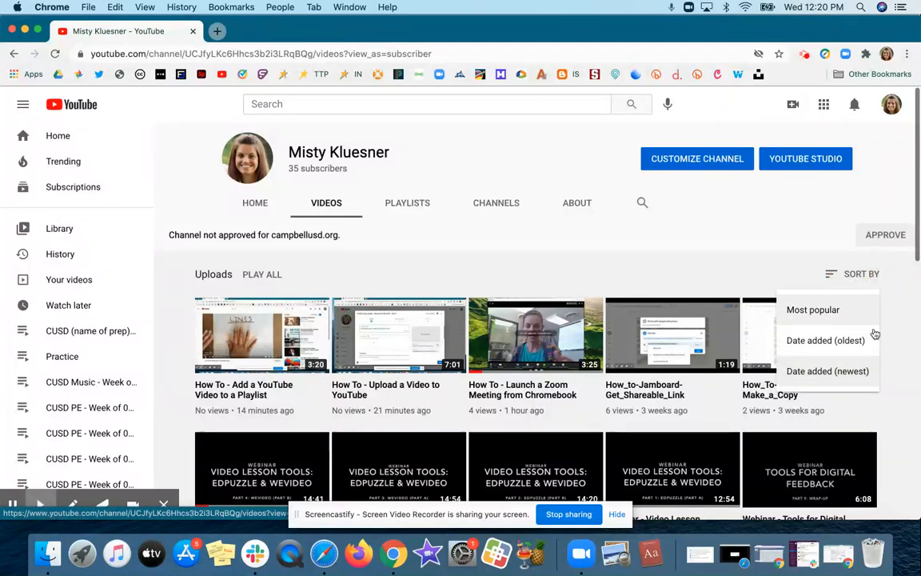
mouse_move(861, 380)
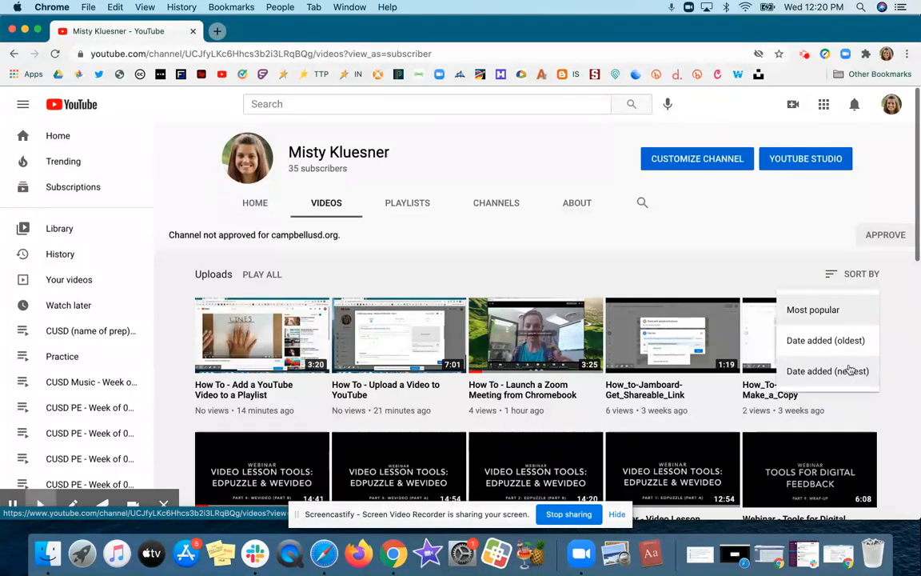
mouse_move(898, 384)
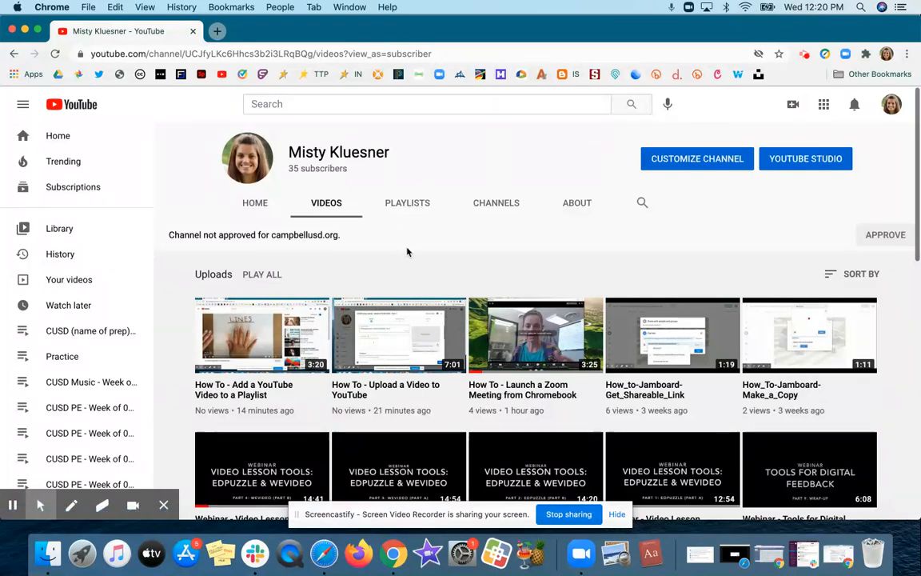
mouse_move(799, 249)
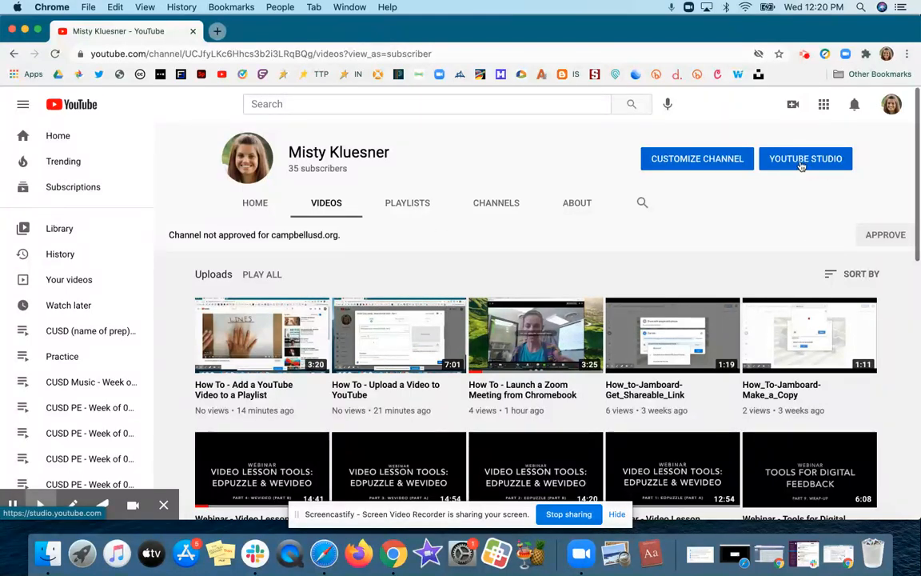
Enter YouTube Studio and show the channel's Uploads list with visibility, dates and views.
left_click(806, 158)
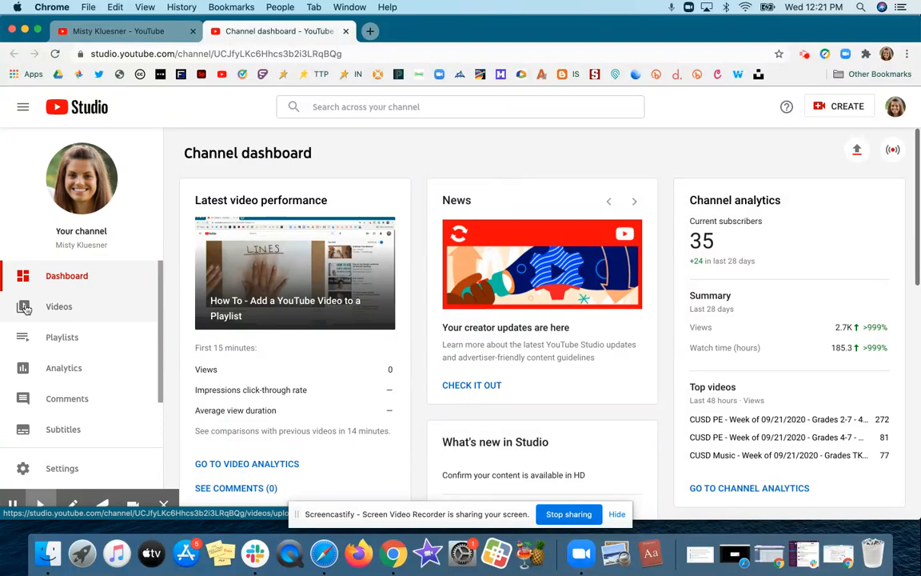
left_click(60, 307)
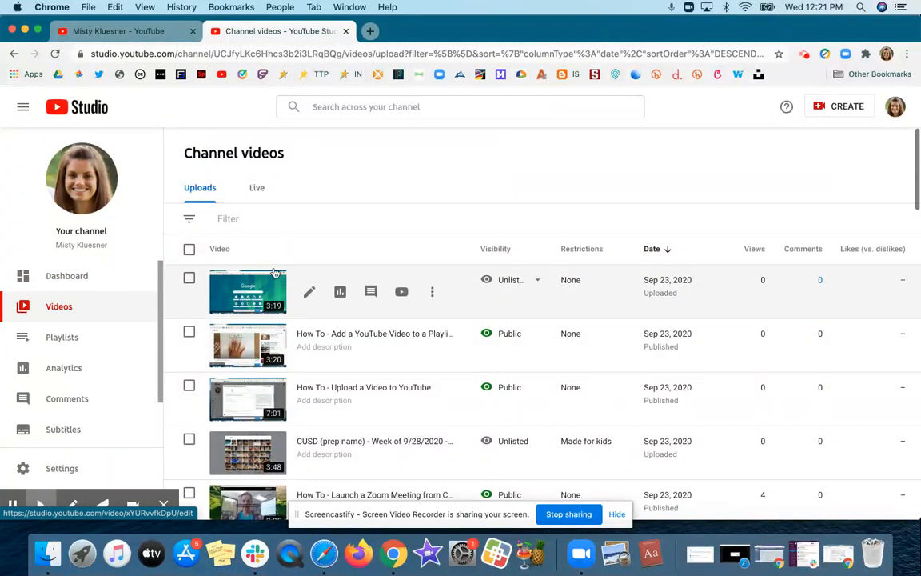
mouse_move(311, 291)
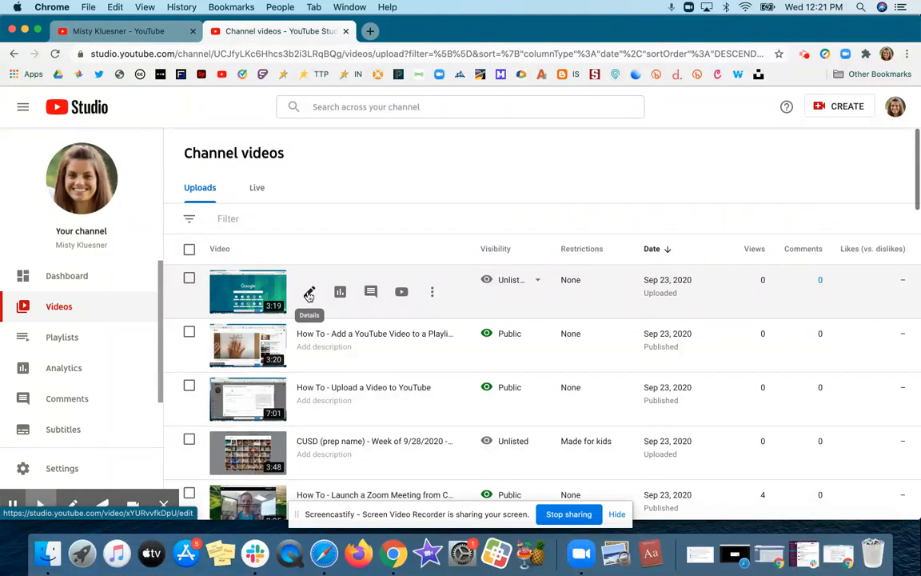
Review and save the details of 'How To - View, Edit, & Share a YouTube Playlist', then return to the list.
left_click(310, 291)
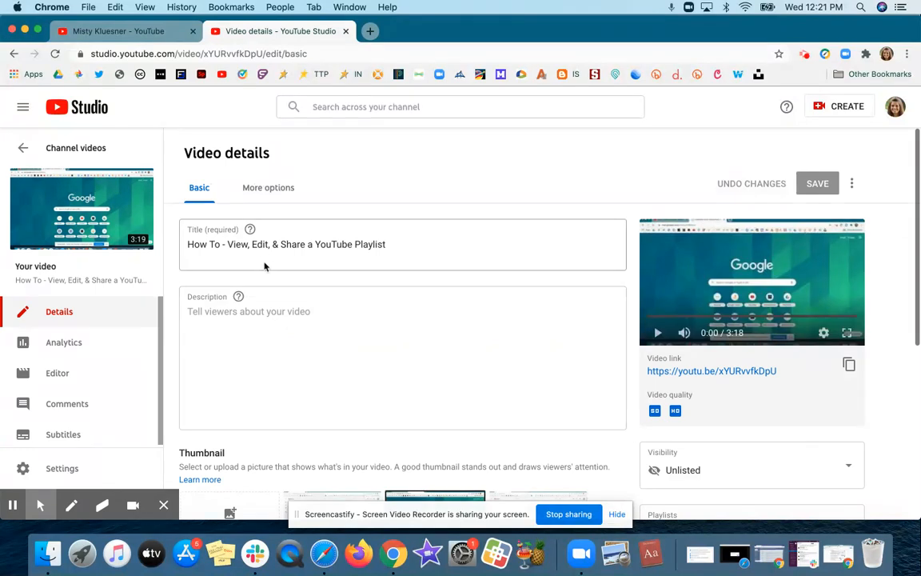
scroll("down", 3)
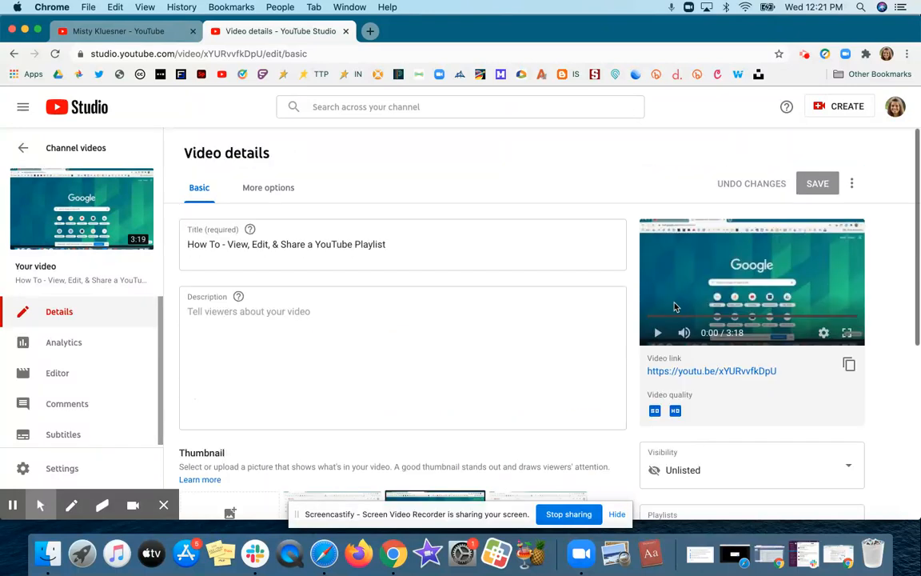
scroll("down", 3)
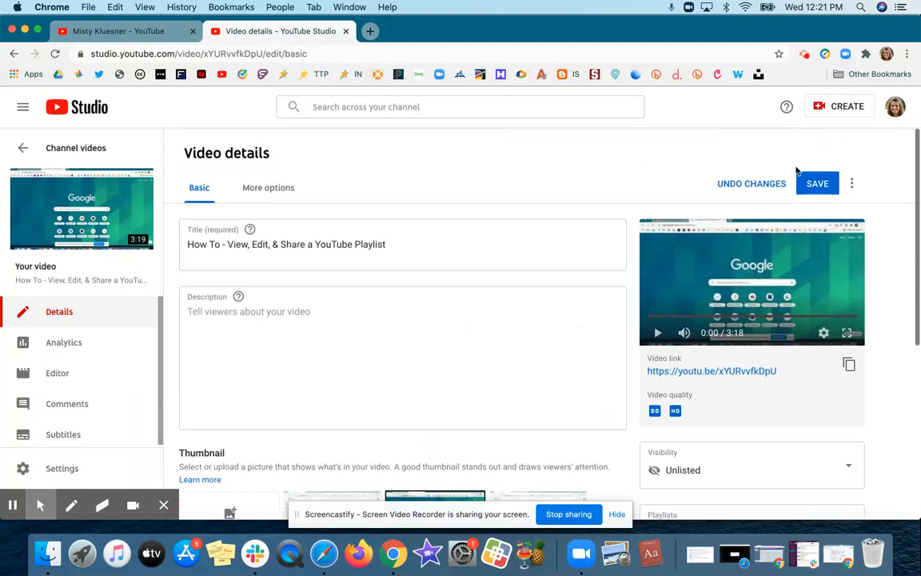
left_click(817, 182)
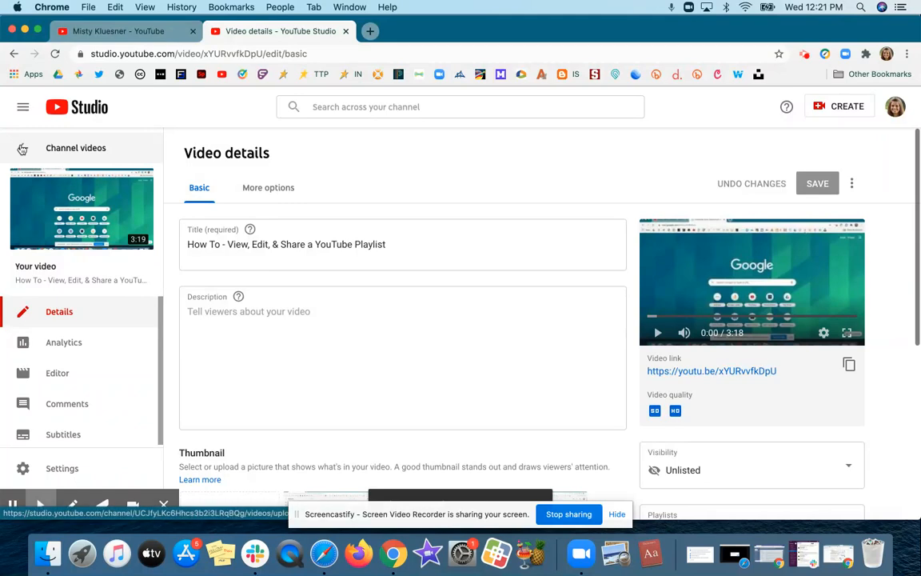
left_click(23, 147)
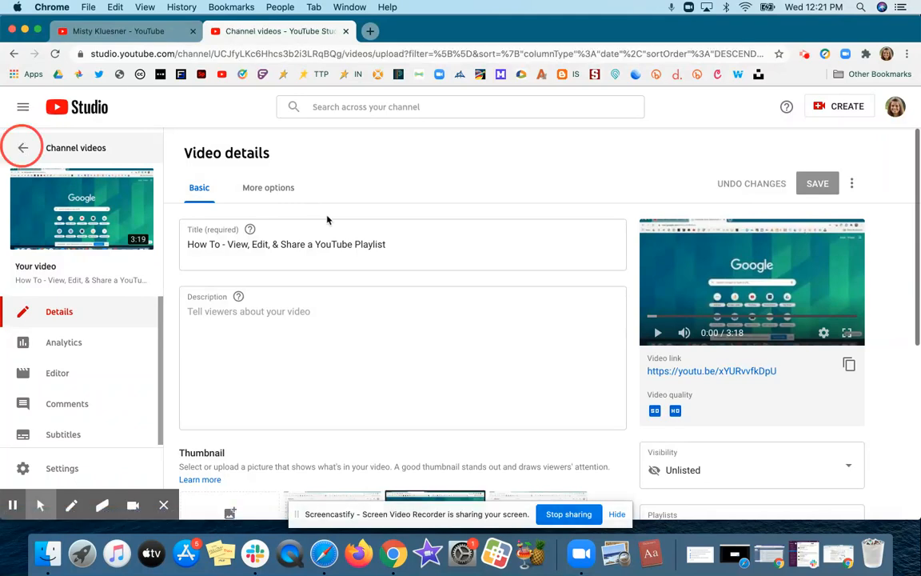
Delete 'How To - View, Edit, & Share a YouTube Playlist' forever, acknowledging the deletion is permanent.
left_click(23, 147)
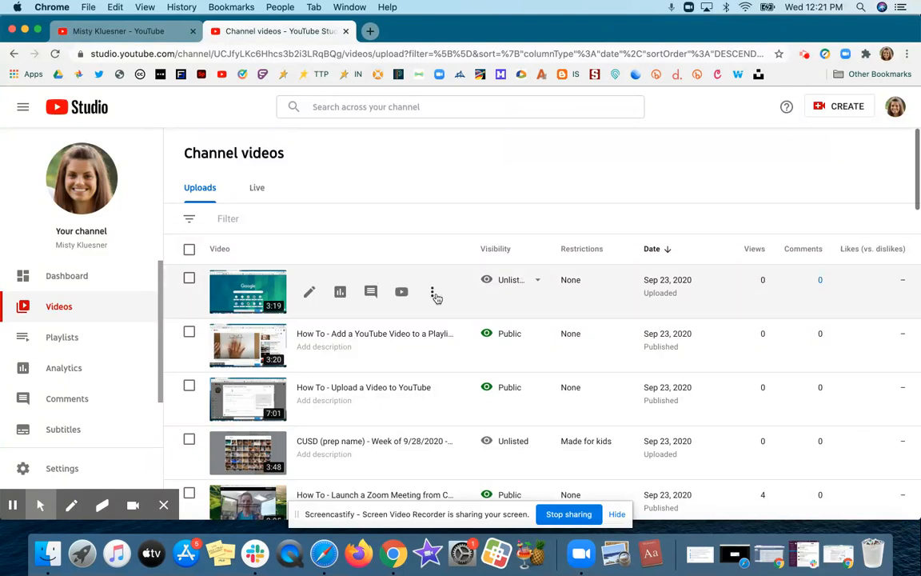
left_click(435, 291)
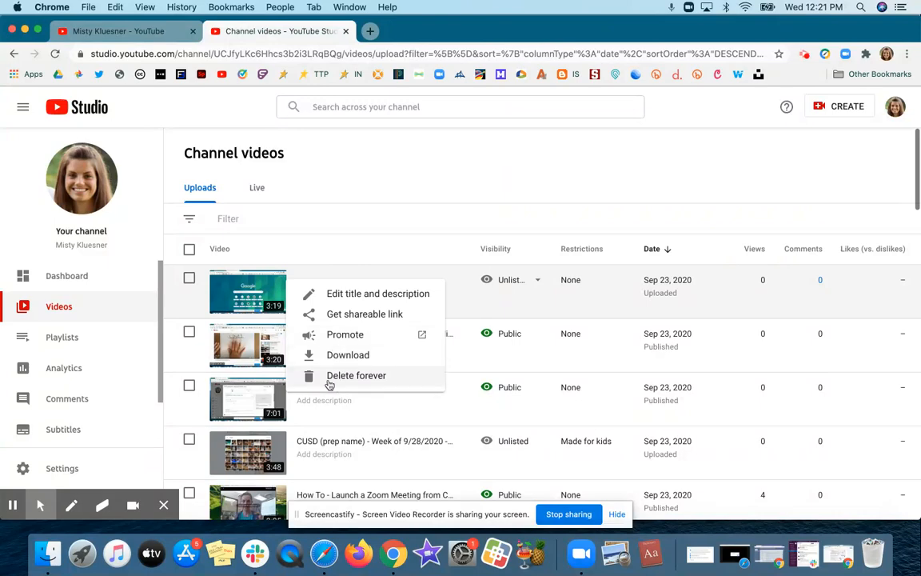
left_click(355, 374)
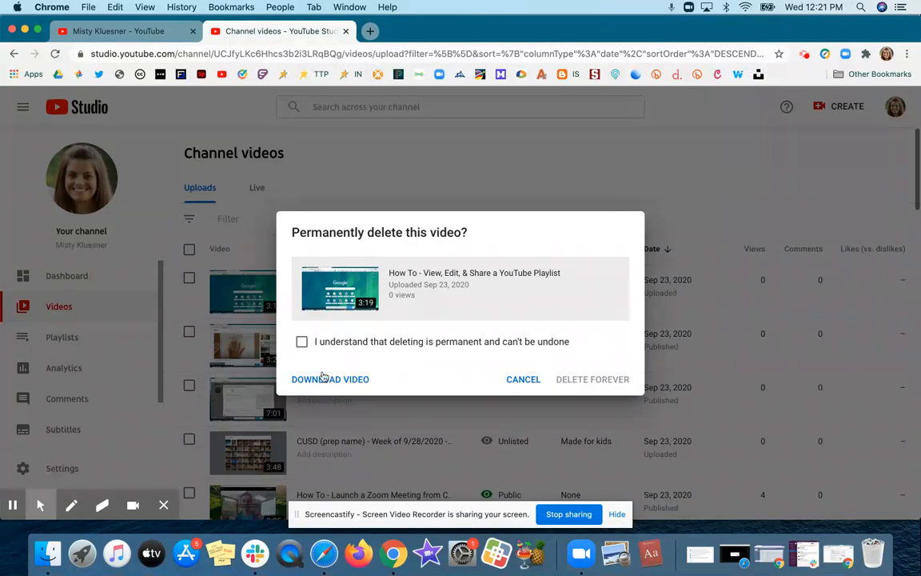
left_click(303, 342)
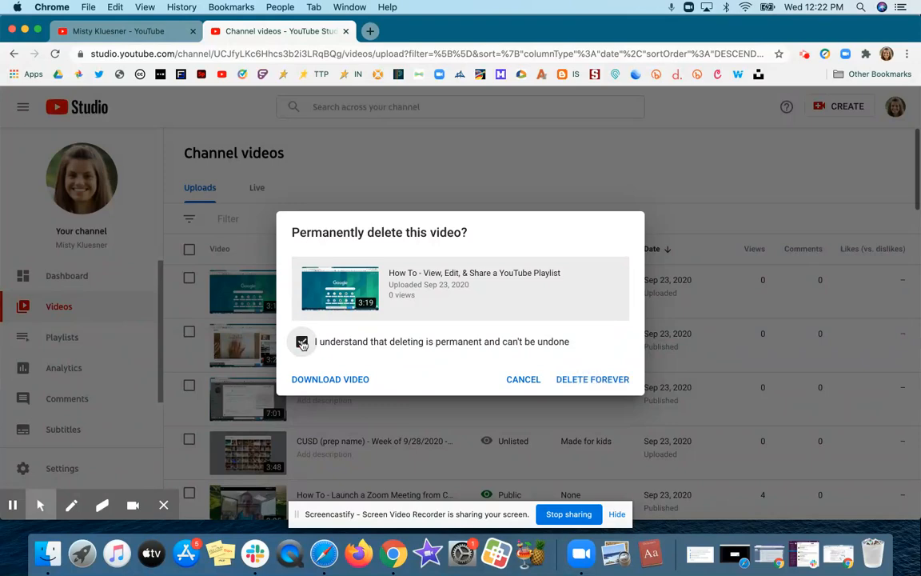
left_click(300, 342)
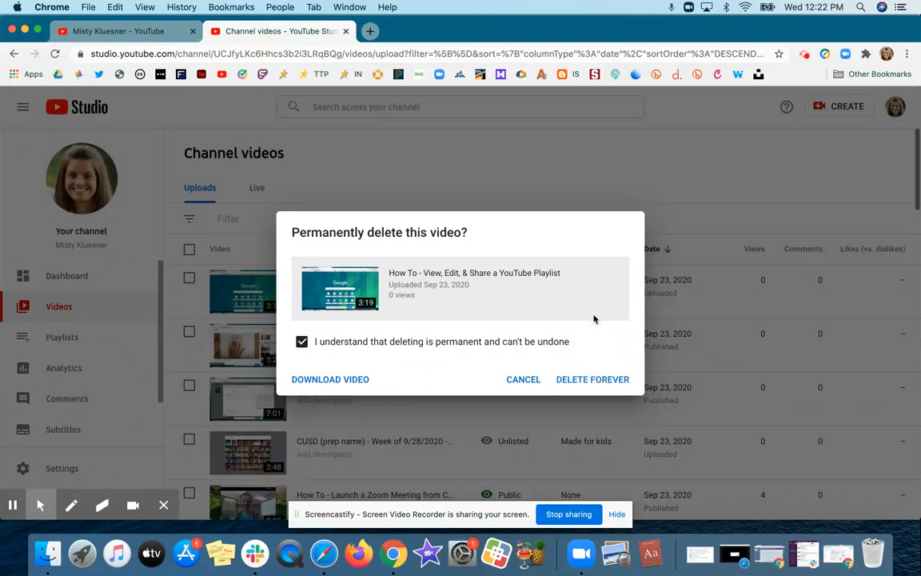
left_click(523, 379)
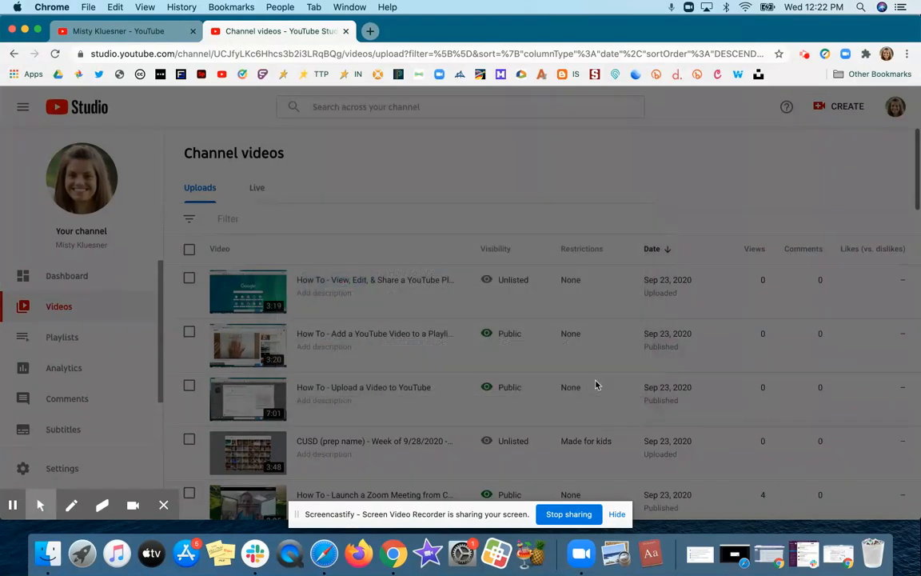
scroll("down", 3)
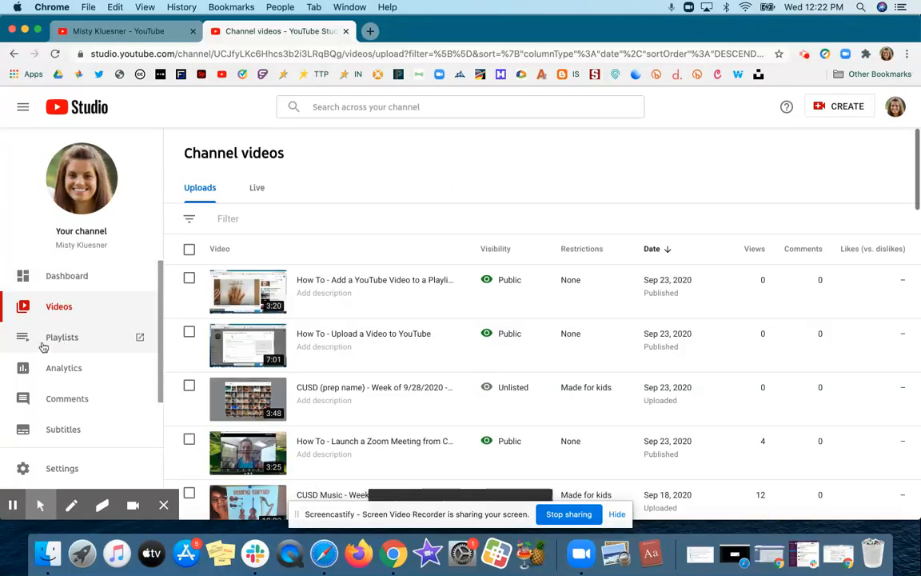
Open the channel's playlists page in a new tab from the Studio sidebar.
left_click(61, 336)
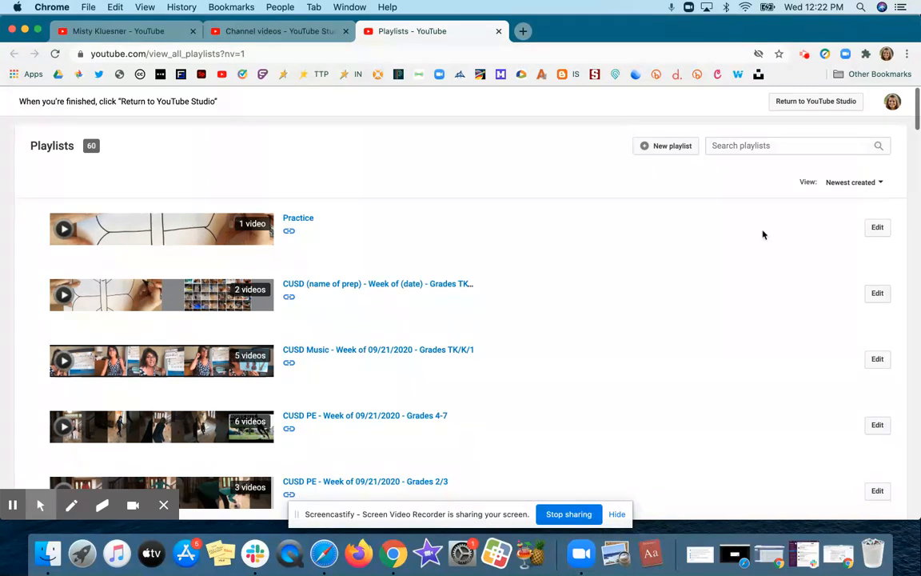
mouse_move(609, 342)
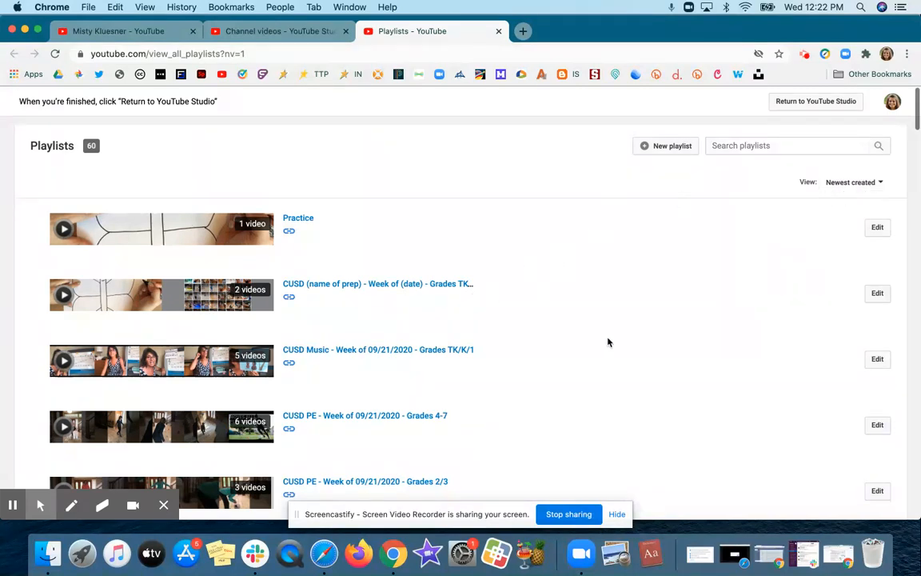
mouse_move(558, 219)
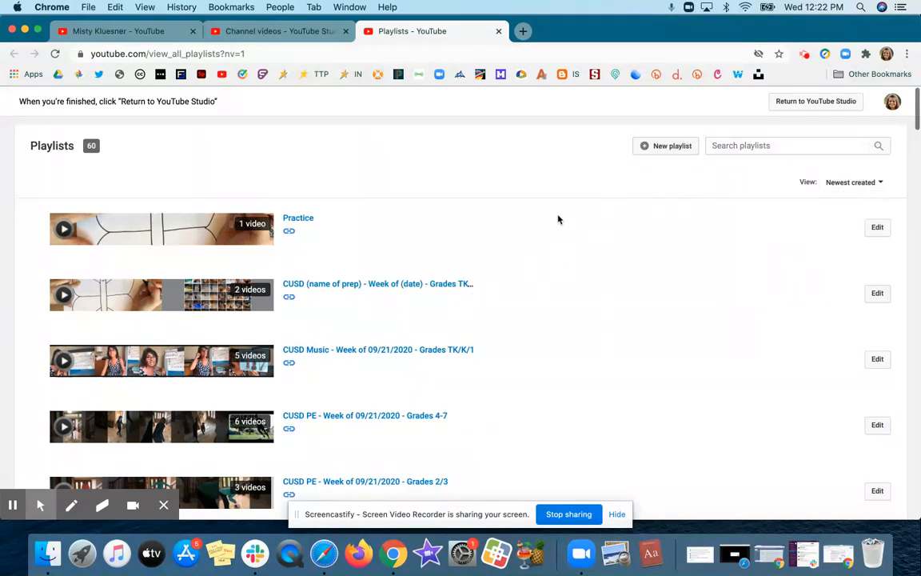
mouse_move(298, 217)
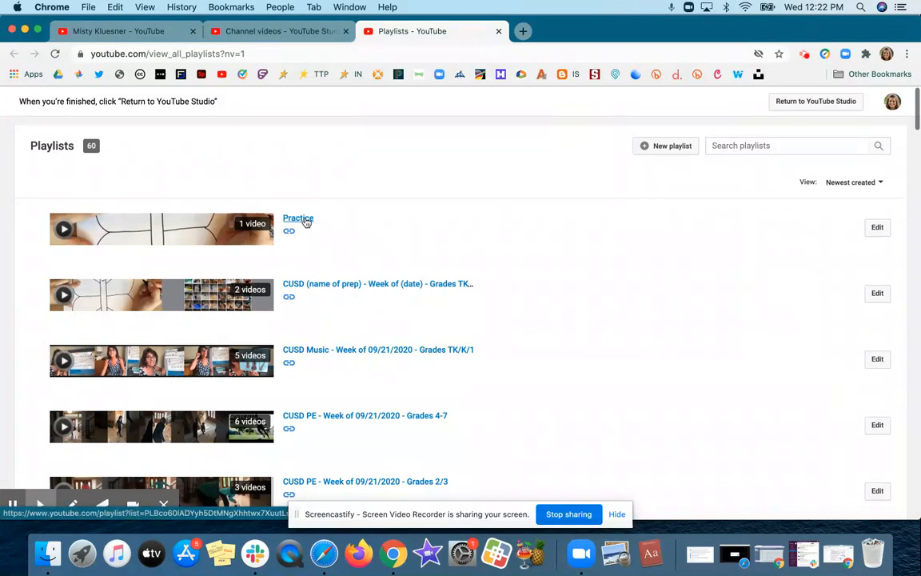
Open the Practice playlist page showing its unlisted video TK-1 Week 2.
left_click(297, 217)
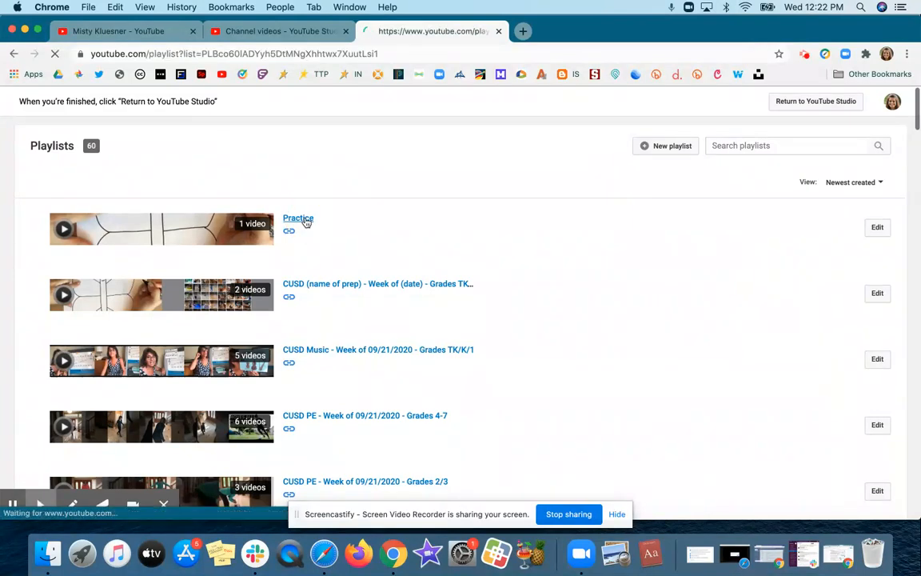
left_click(298, 217)
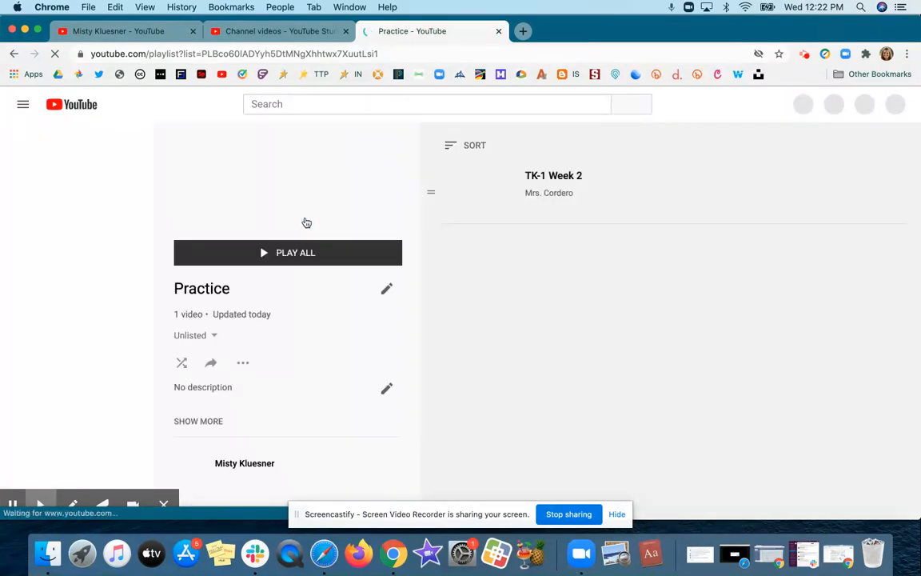
mouse_move(384, 407)
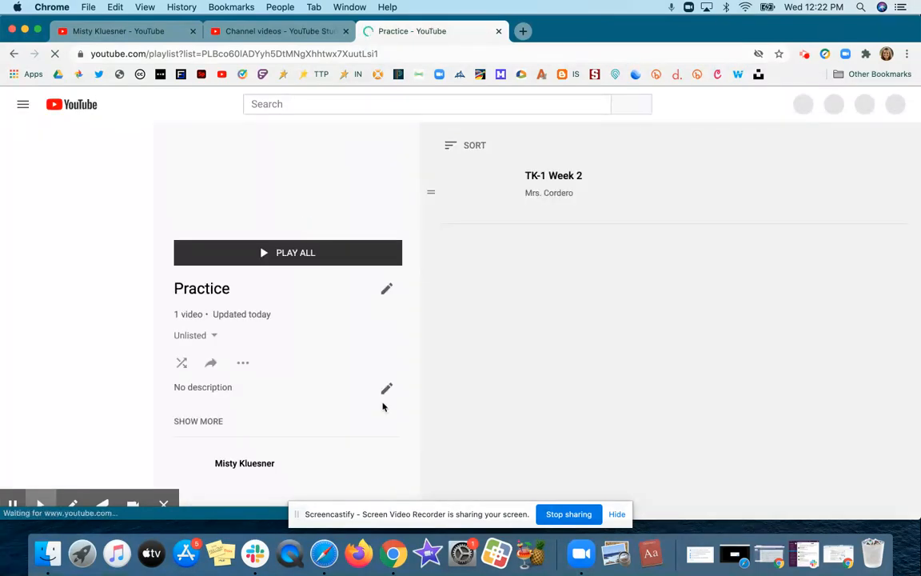